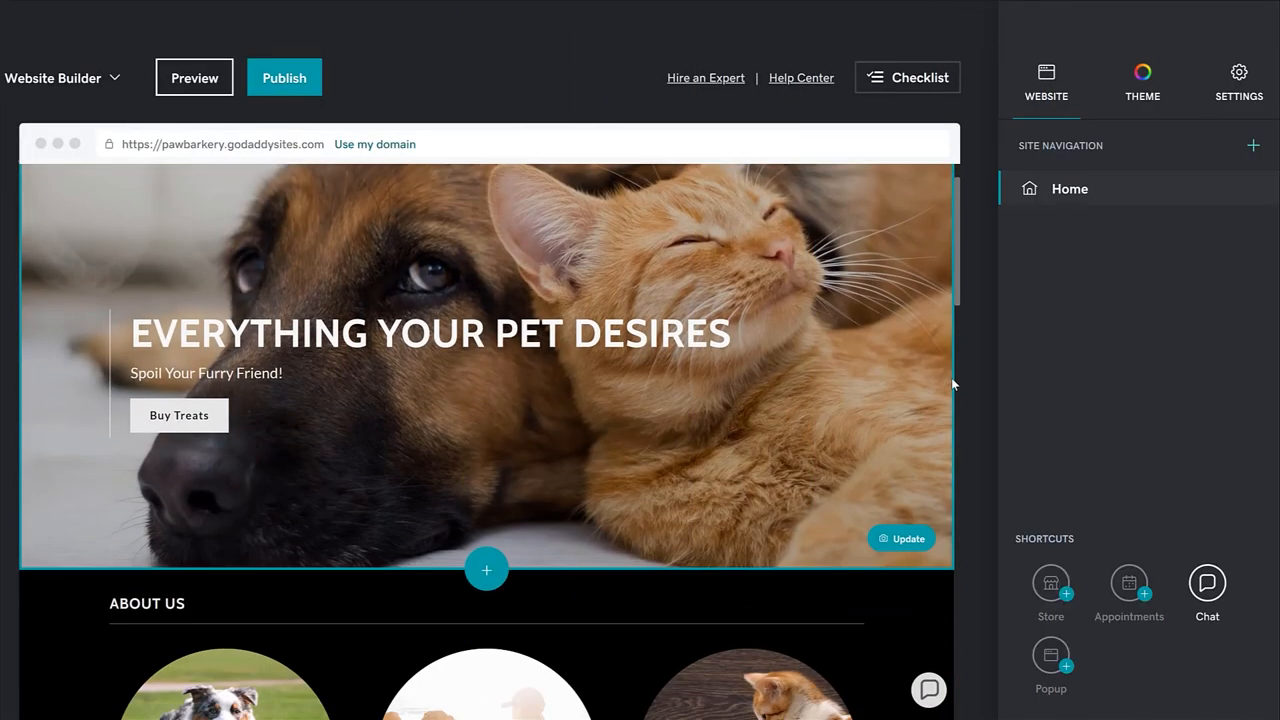
Step: Scroll the page to the Customer Photos gallery section
{"action": "scroll", "scroll_direction": "down", "scroll_amount": 3}
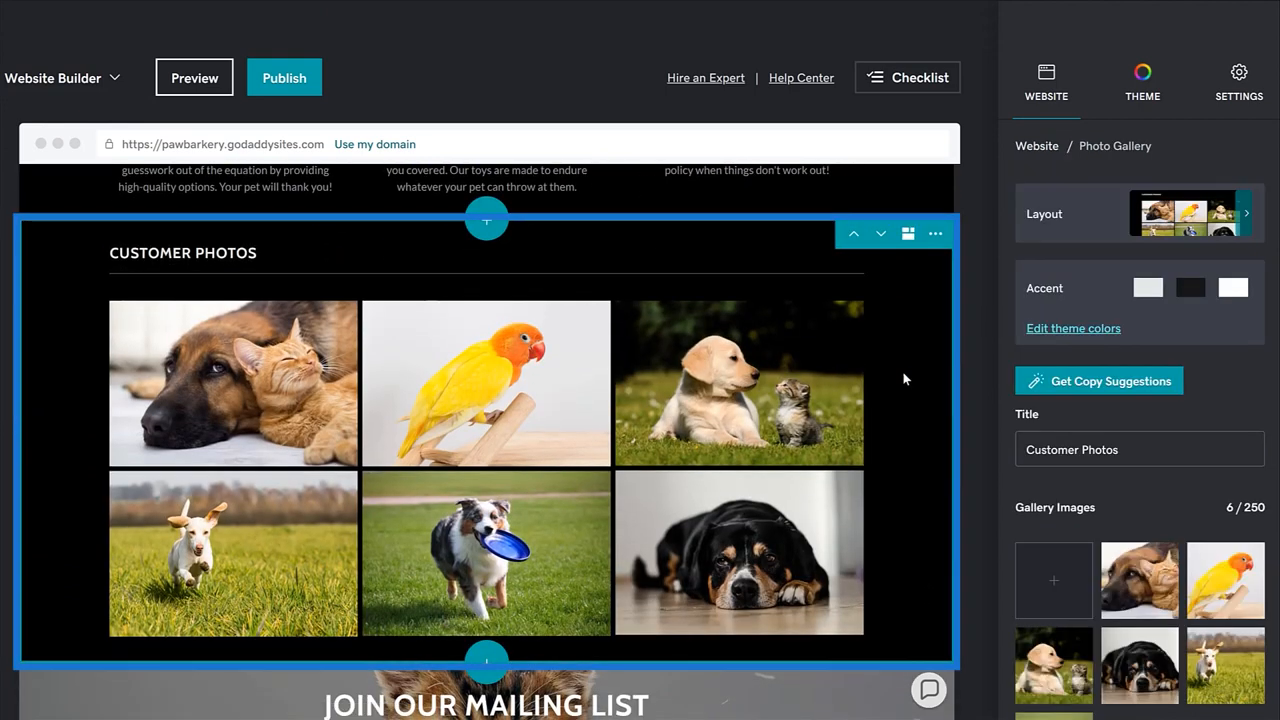
{"action": "scroll", "scroll_direction": "down", "scroll_amount": 3}
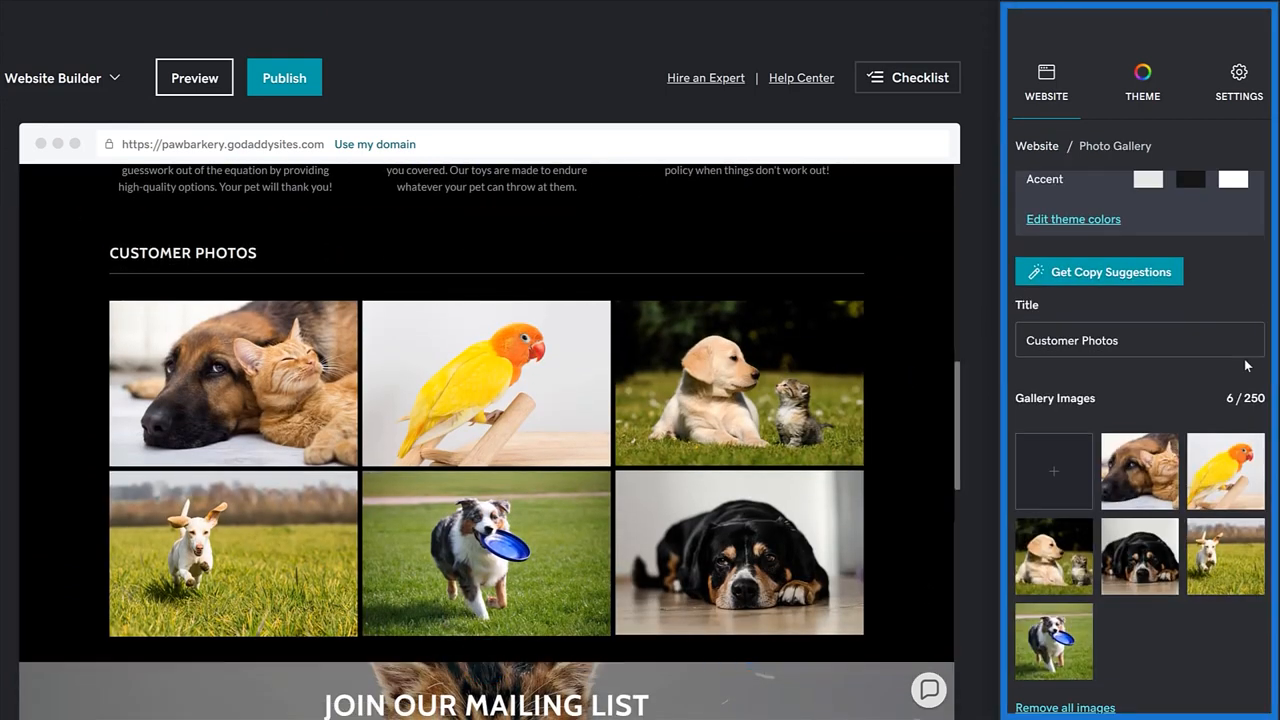
{"action": "scroll", "scroll_direction": "up", "scroll_amount": 3}
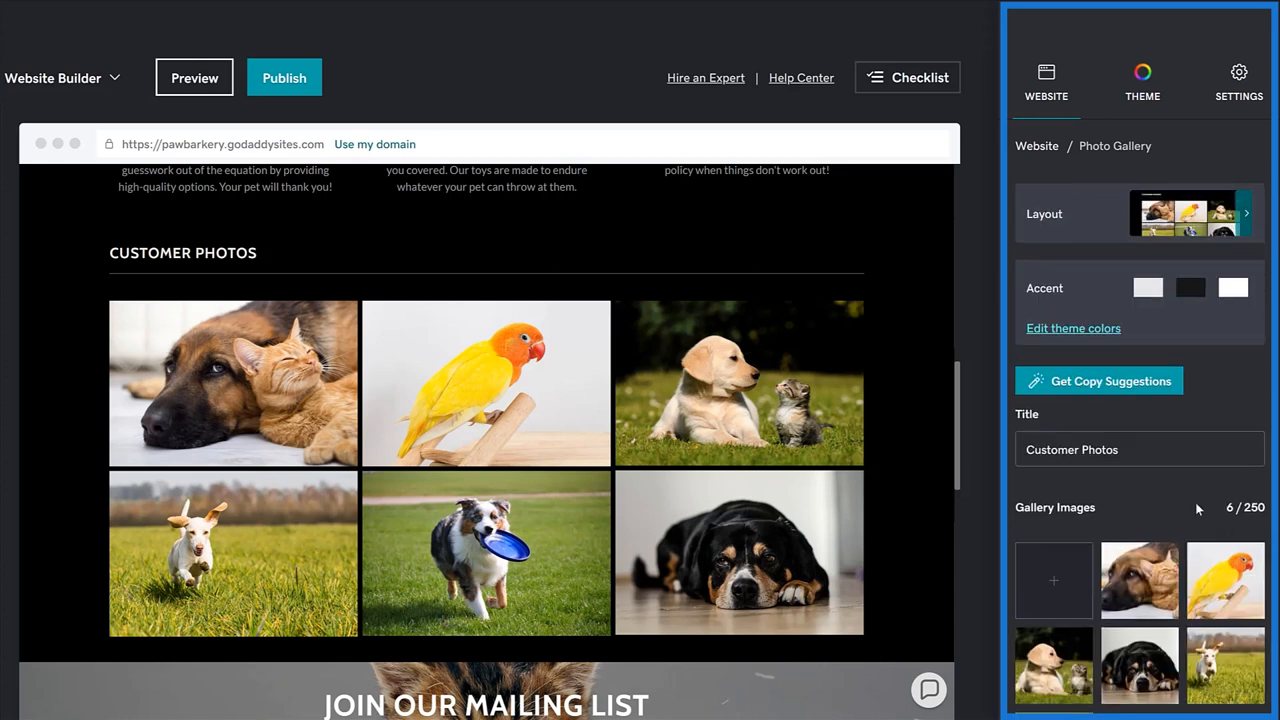
Step: Select the dog-and-cat thumbnail under Gallery Images to show its Current Image settings
{"action": "left_click", "coordinate": [1138, 580]}
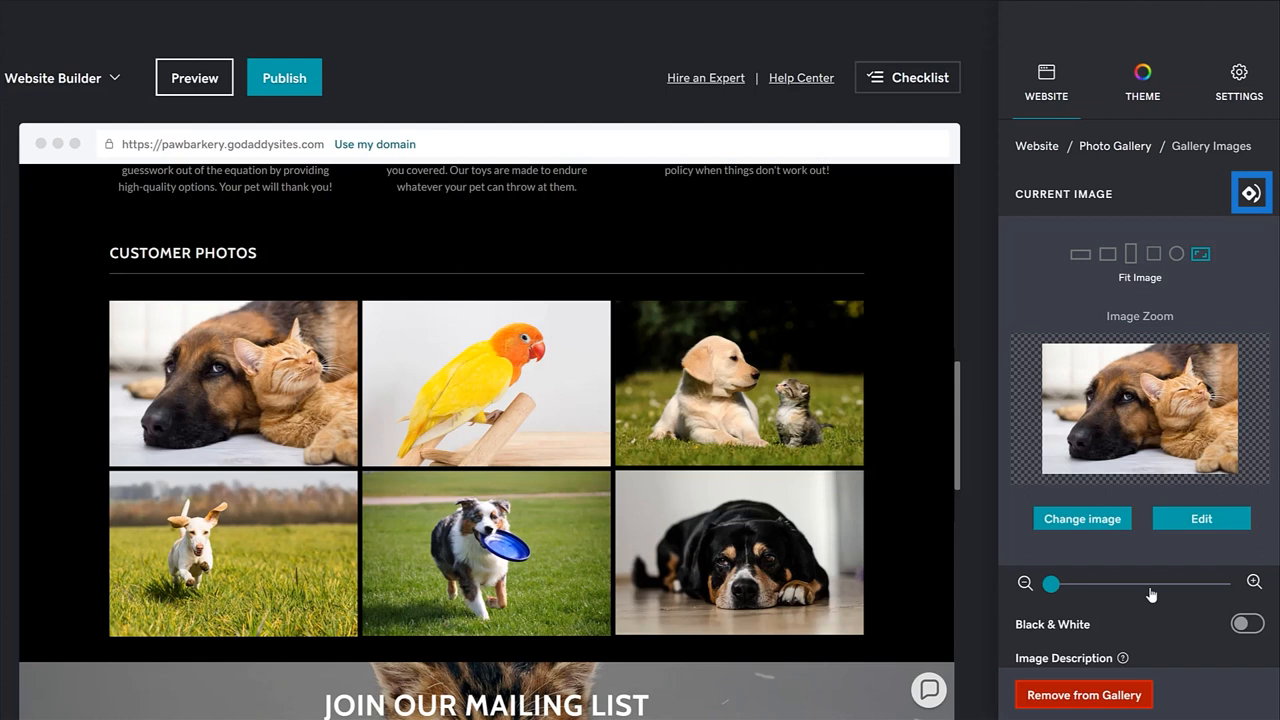
{"action": "left_click", "coordinate": [1140, 252]}
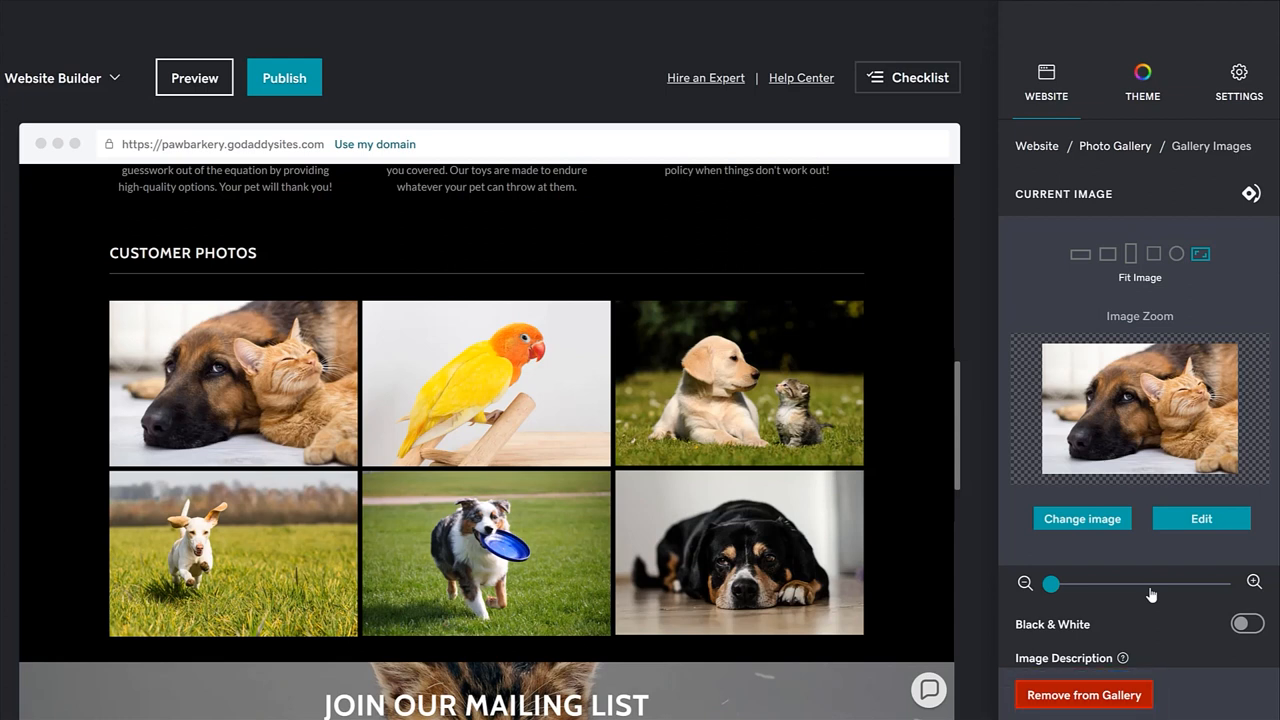
{"action": "left_click", "coordinate": [1140, 410]}
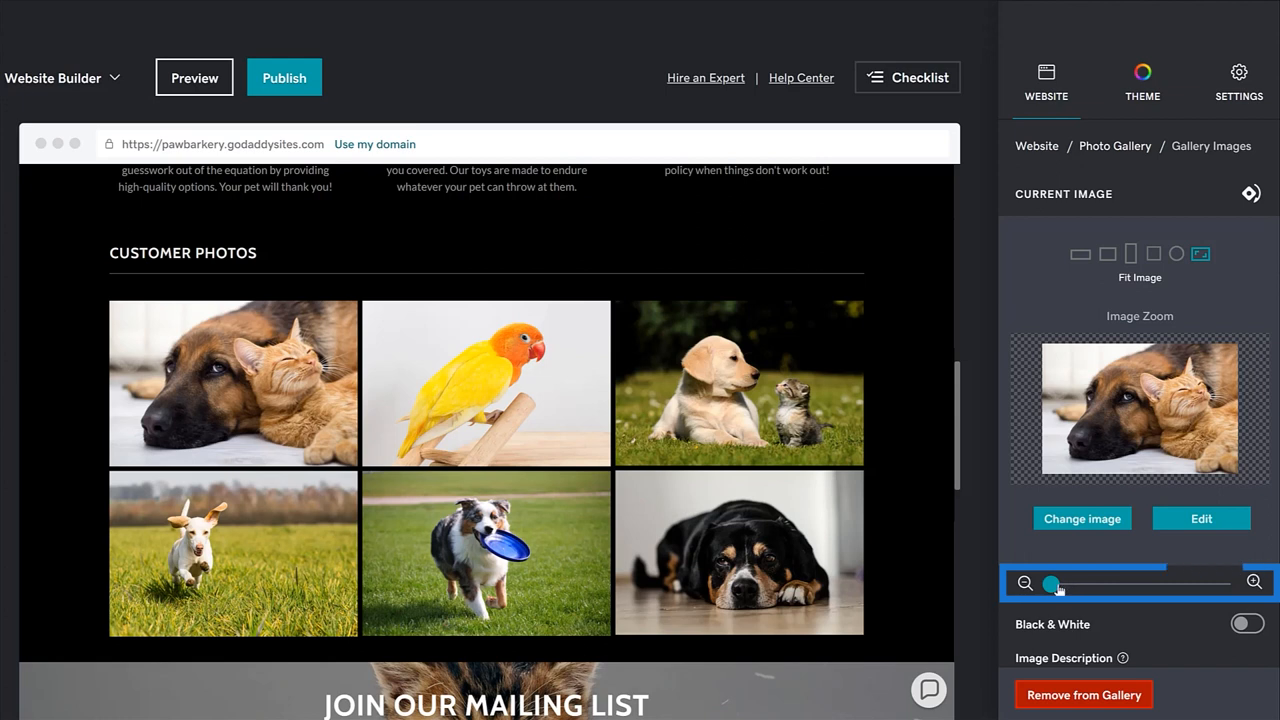
Step: Zoom the dog-and-cat photo far in, back out, then leave it slightly enlarged
{"action": "left_click_drag", "start_coordinate": [1056, 584], "coordinate": [1128, 584]}
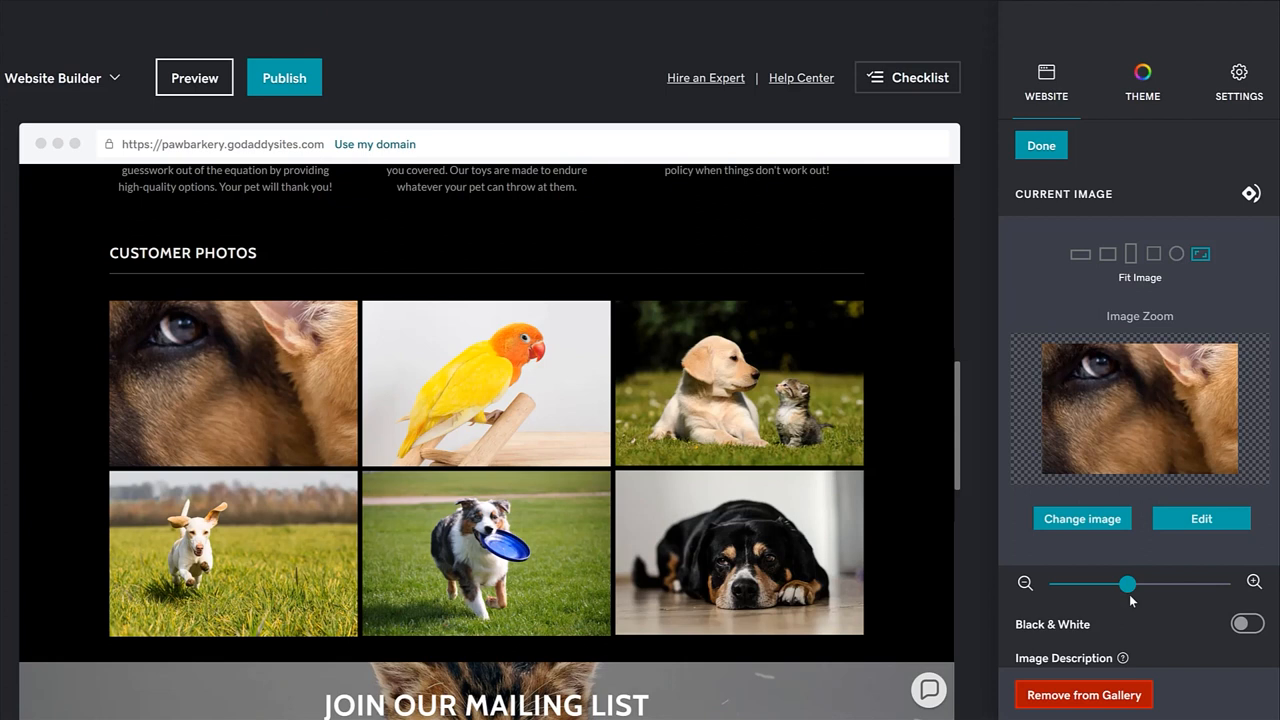
{"action": "left_click_drag", "start_coordinate": [1128, 584], "coordinate": [1046, 584]}
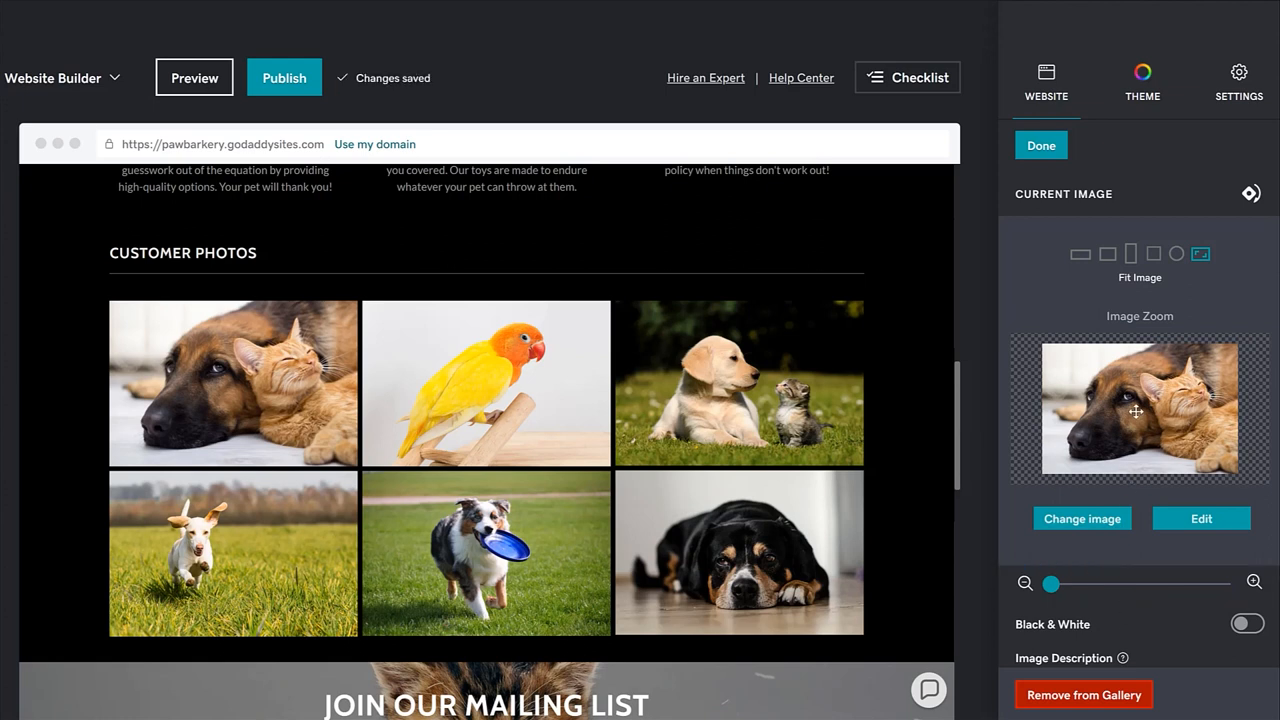
{"action": "left_click_drag", "start_coordinate": [1048, 584], "coordinate": [1072, 584]}
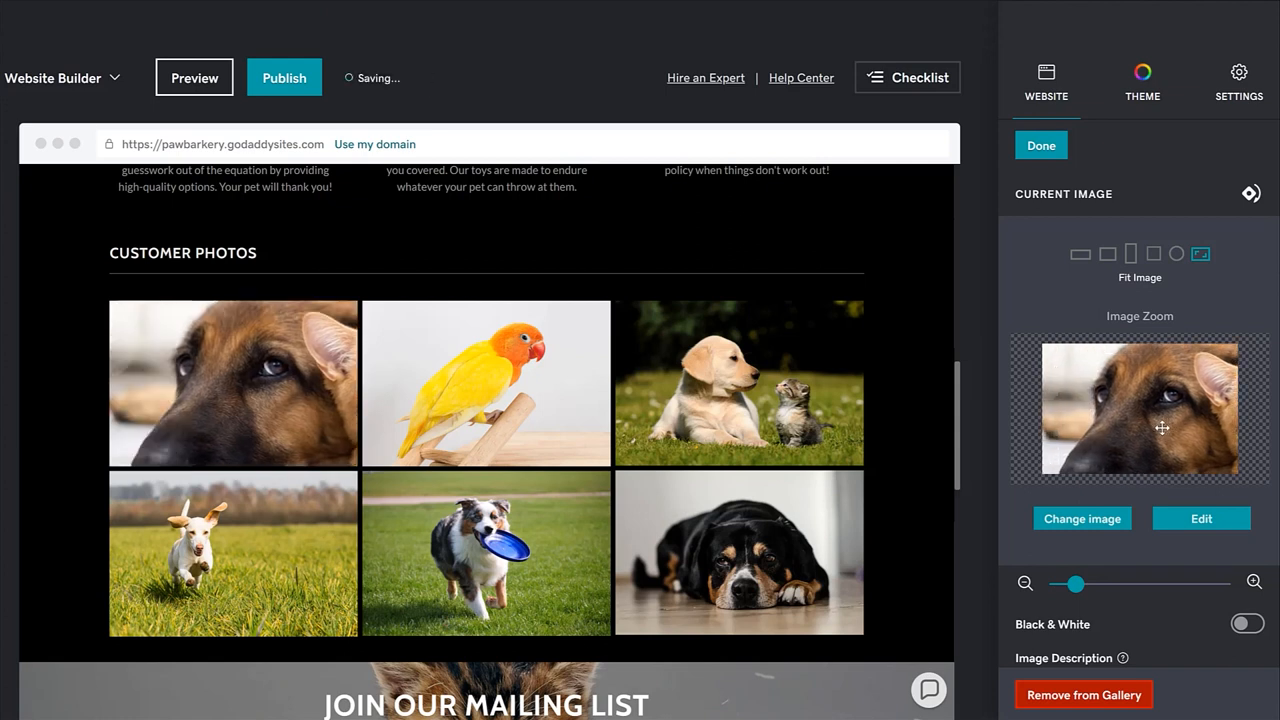
{"action": "left_click", "coordinate": [1132, 252]}
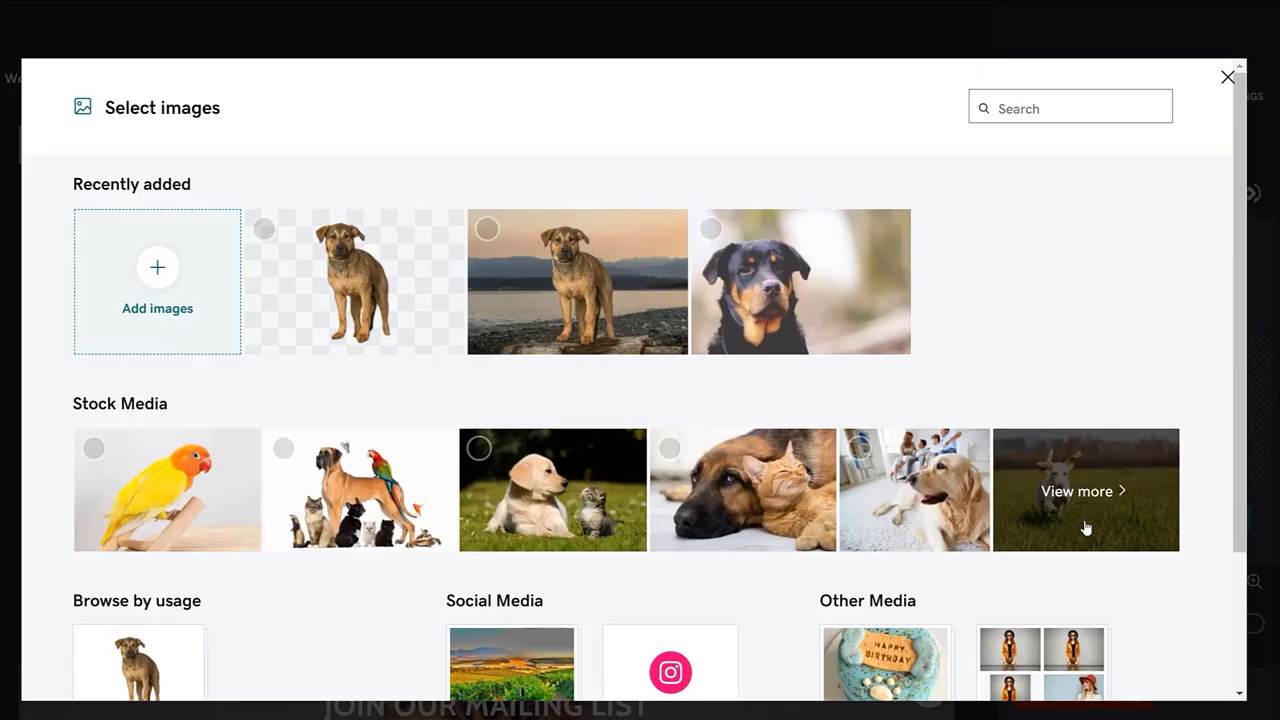
{"action": "mouse_move", "coordinate": [1064, 400]}
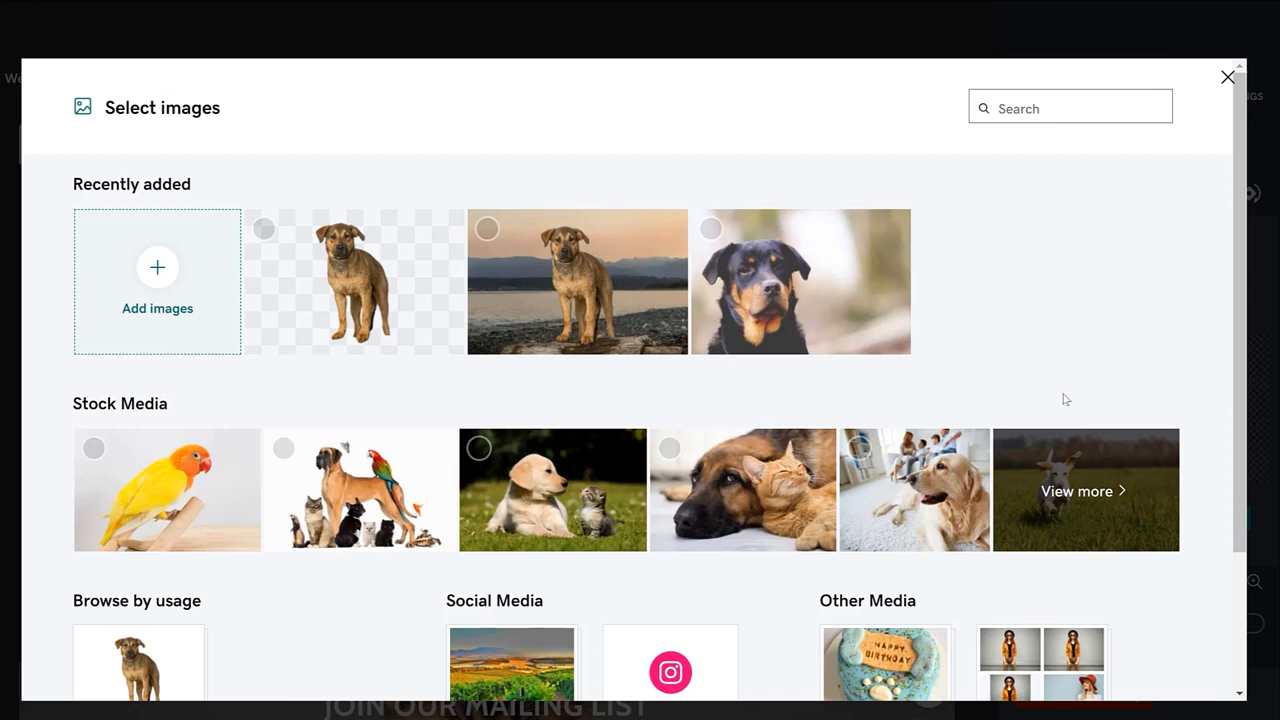
{"action": "mouse_move", "coordinate": [1228, 78]}
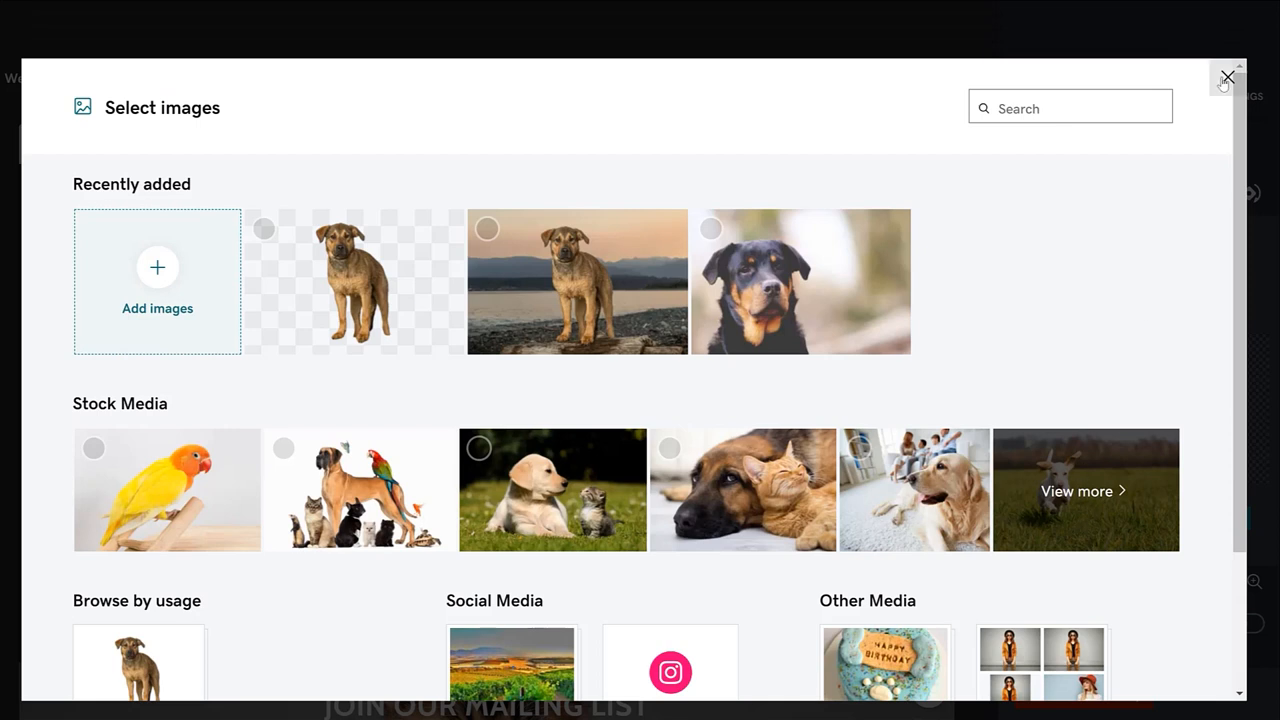
Step: Close the Select images dialog without choosing a replacement photo
{"action": "left_click", "coordinate": [1228, 76]}
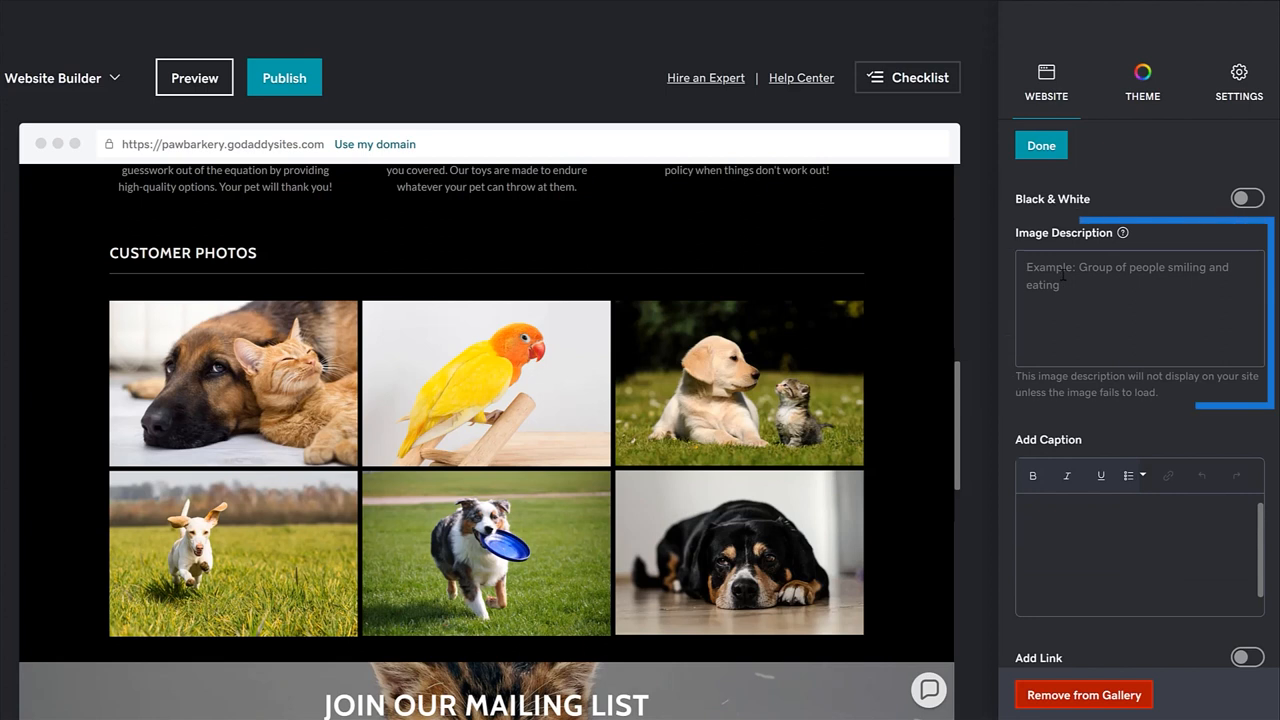
Step: Enter the image description 'dog with cat, dog and cat sleeping'
{"action": "type", "text": "d"}
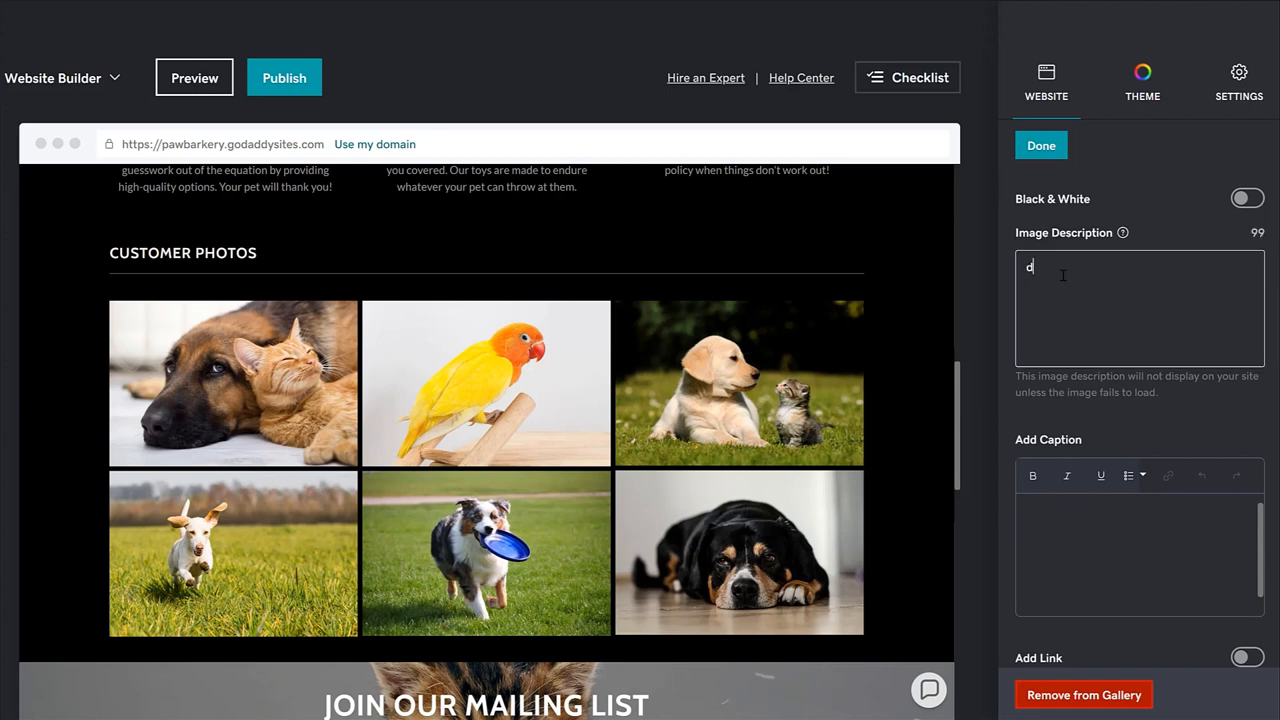
{"action": "type", "text": "og with"}
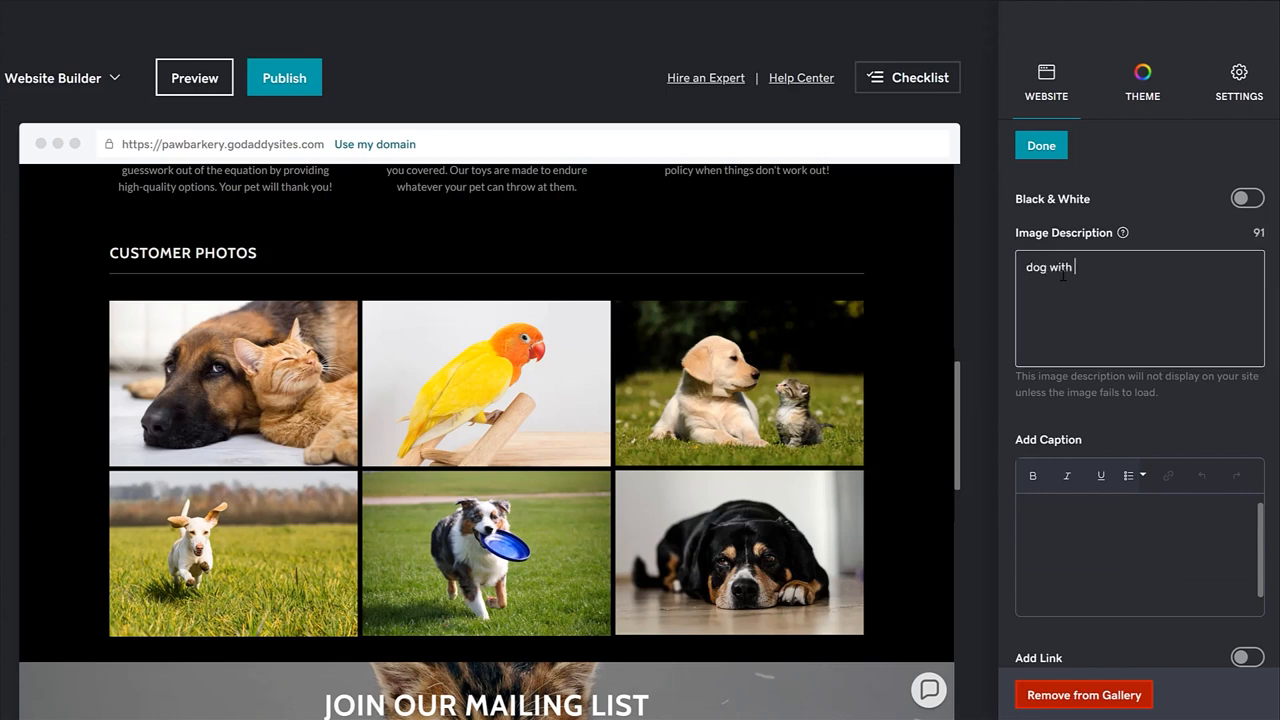
{"action": "type", "text": "cat."}
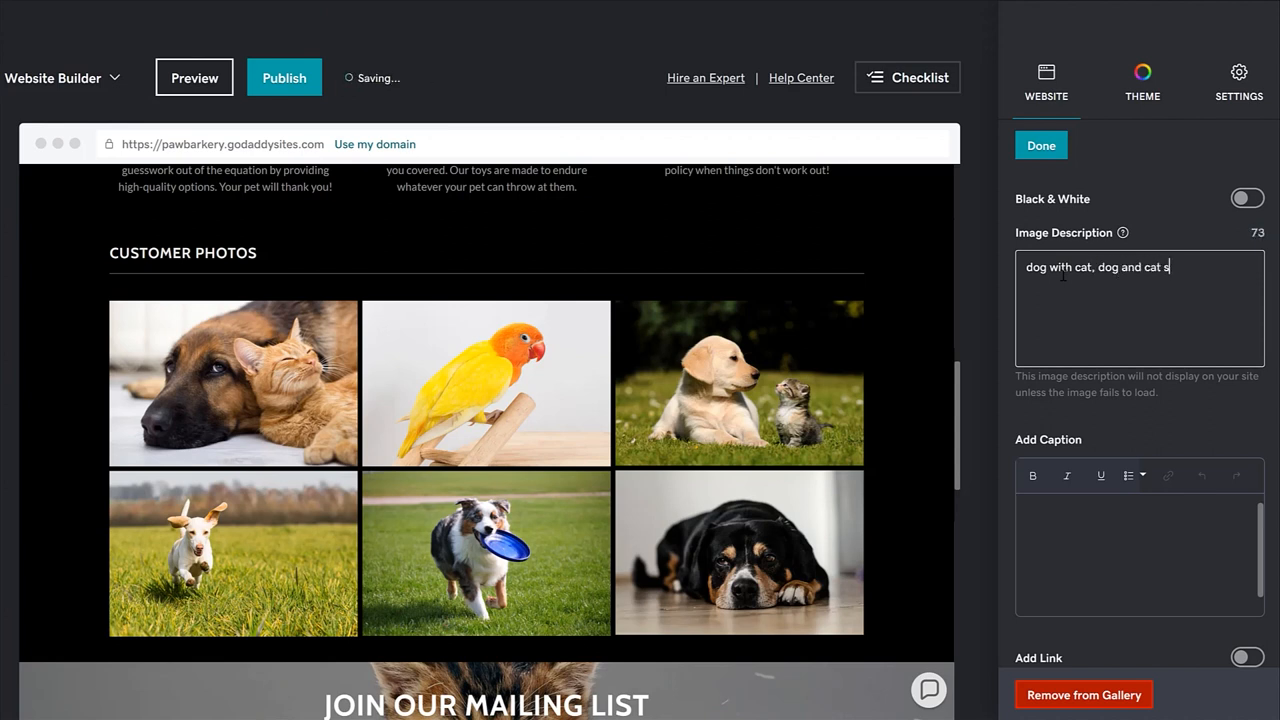
{"action": "type", "text": "leeping"}
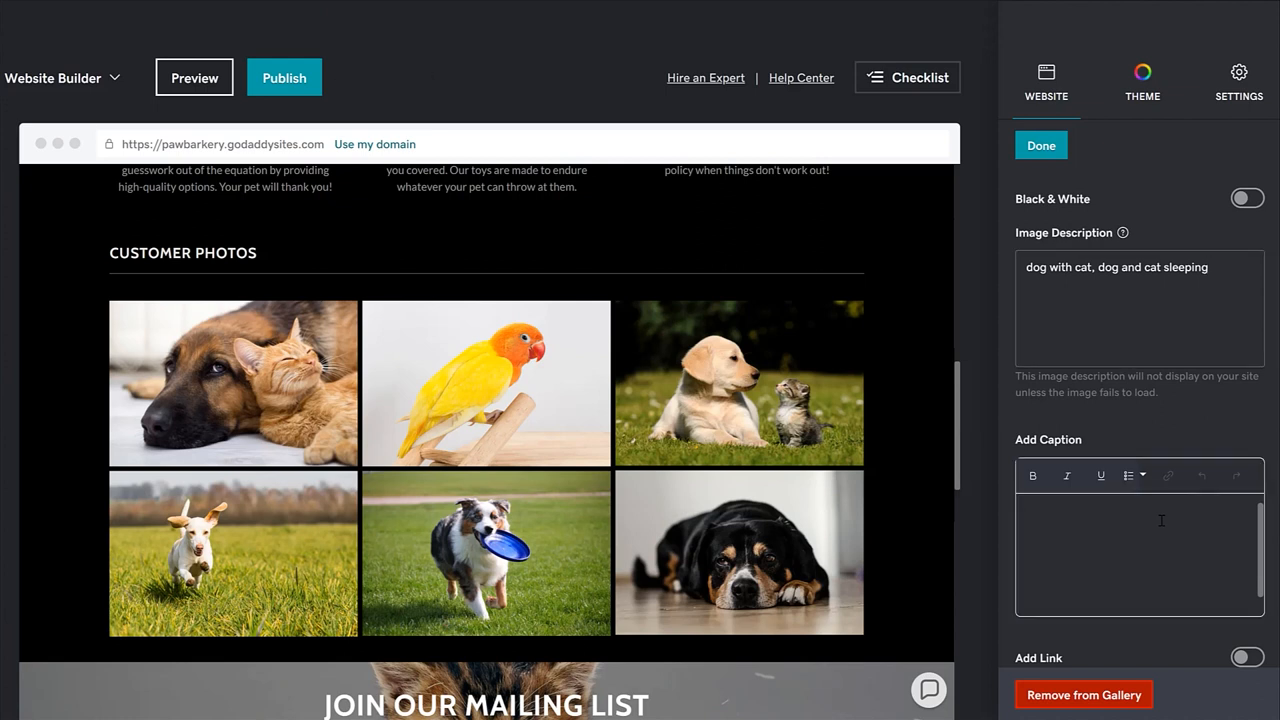
Step: Enter 'Hello!' as the photo's caption
{"action": "type", "text": "He"}
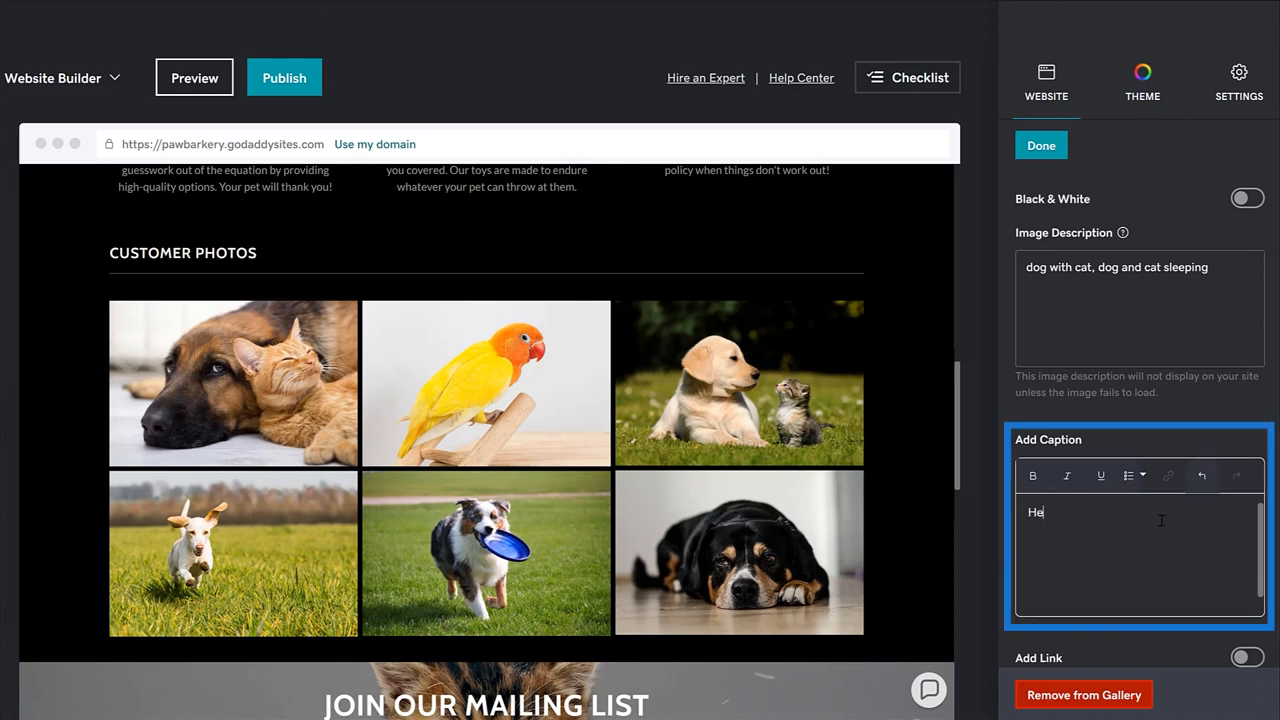
{"action": "type", "text": "llo!"}
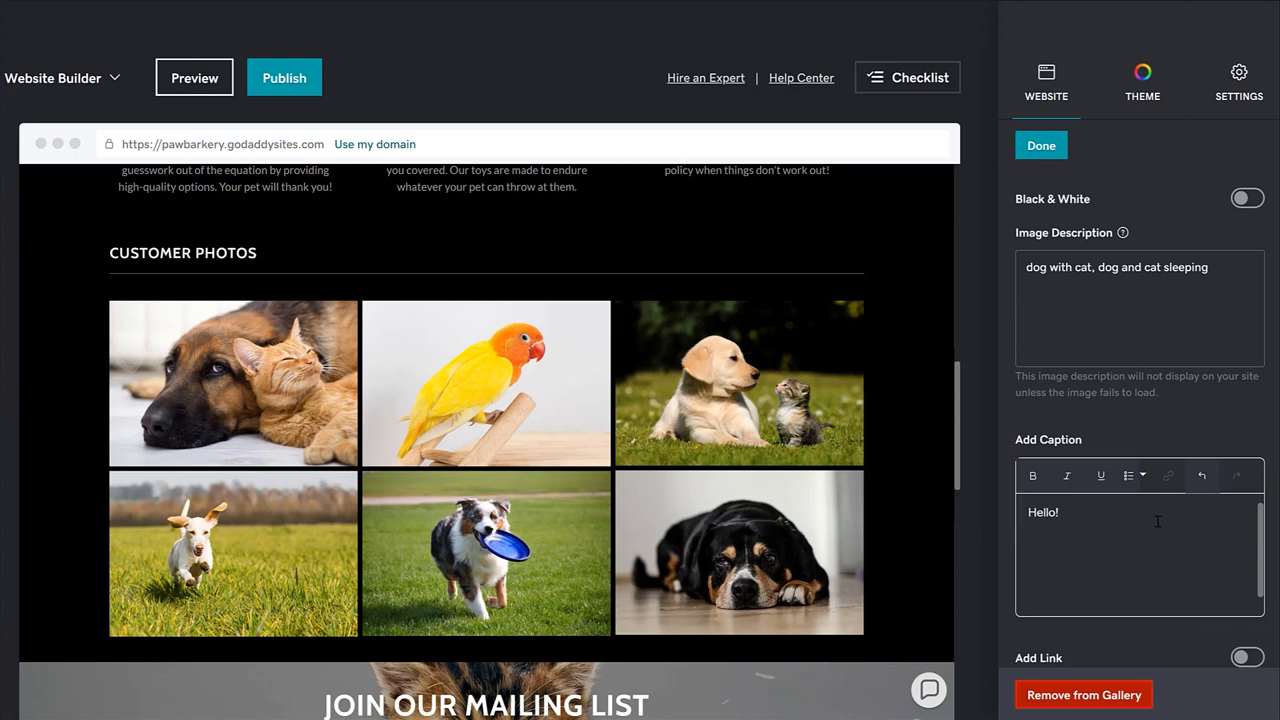
{"action": "mouse_move", "coordinate": [1034, 476]}
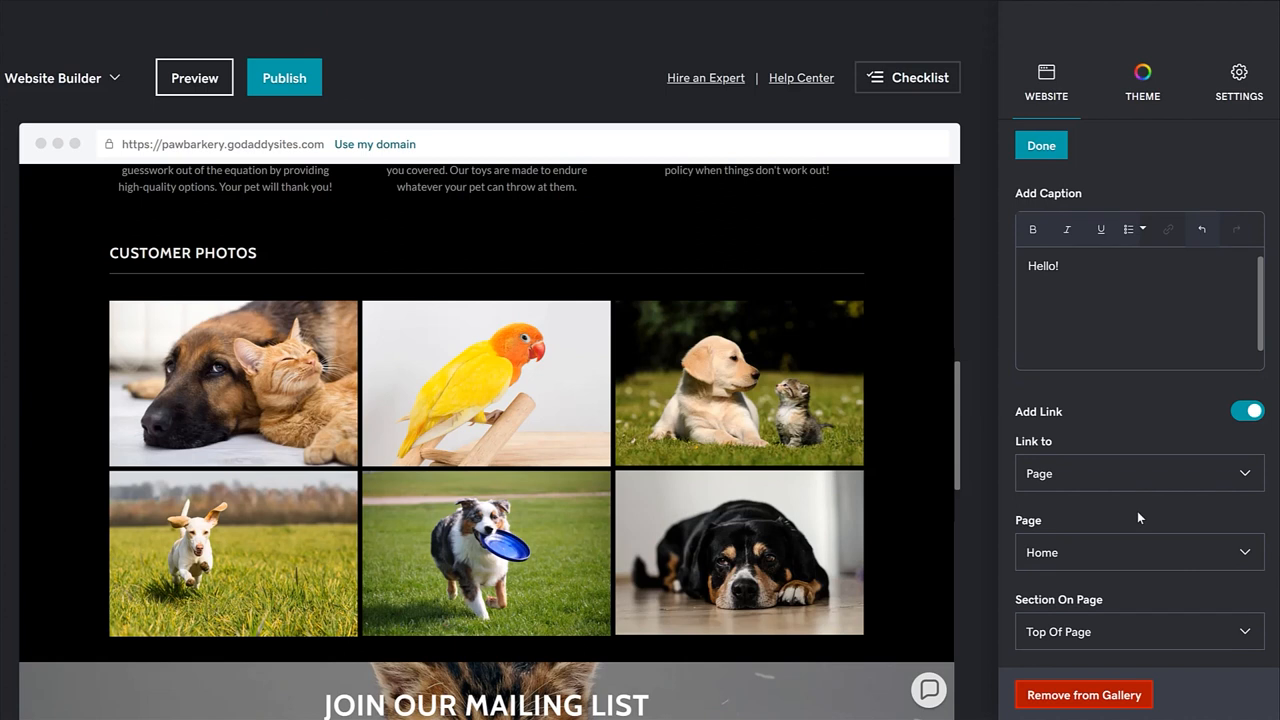
Step: Turn on Add Link pointing to a site page: Home, Top Of Page
{"action": "left_click", "coordinate": [1136, 472]}
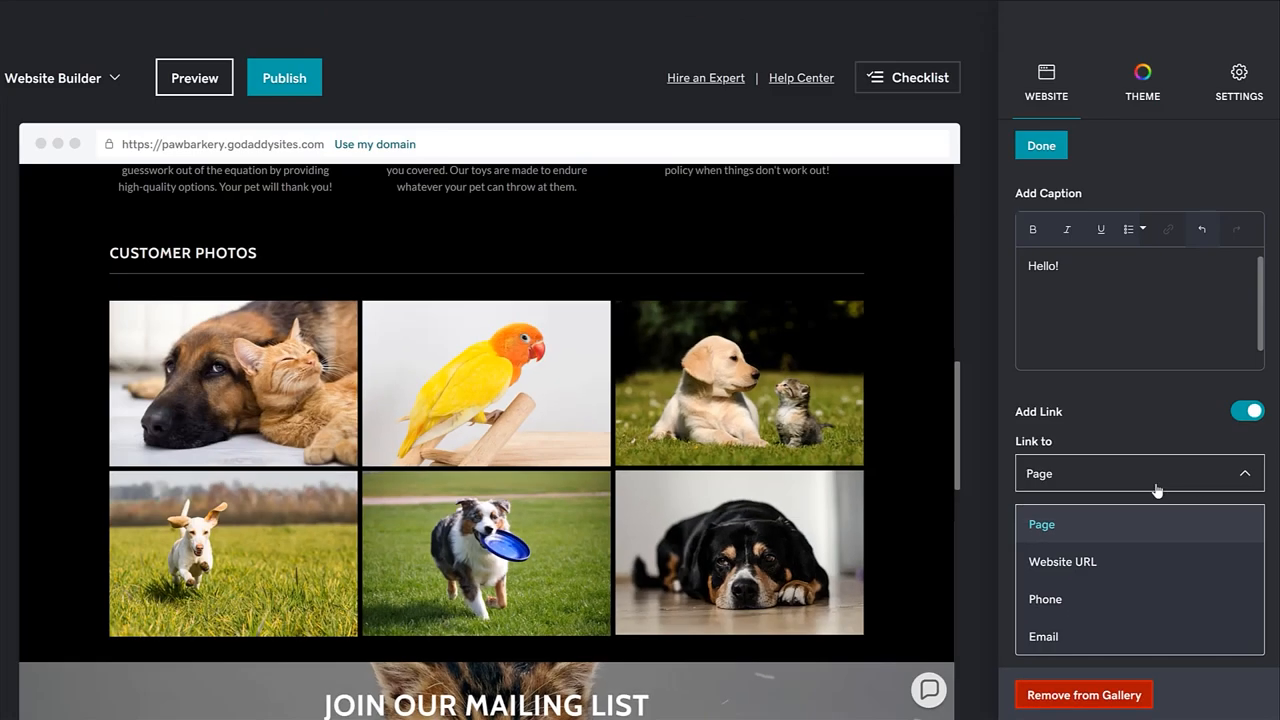
{"action": "left_click", "coordinate": [1040, 524]}
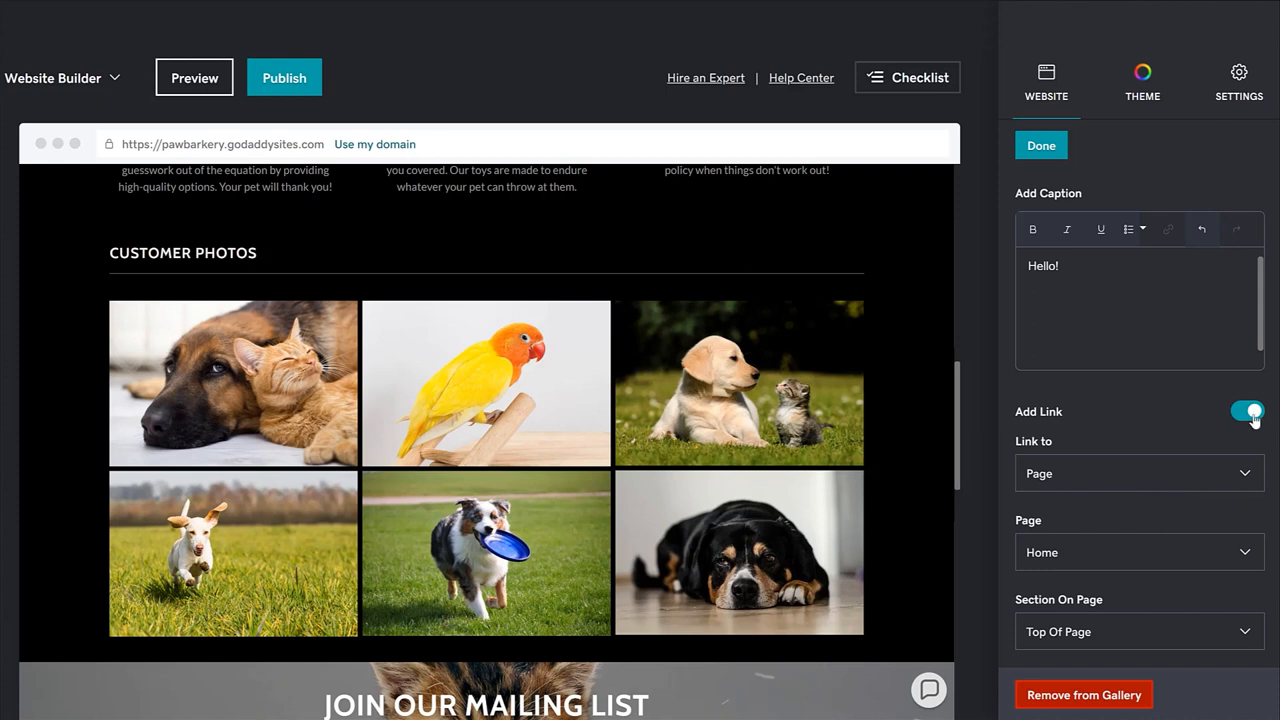
{"action": "left_click", "coordinate": [1248, 412]}
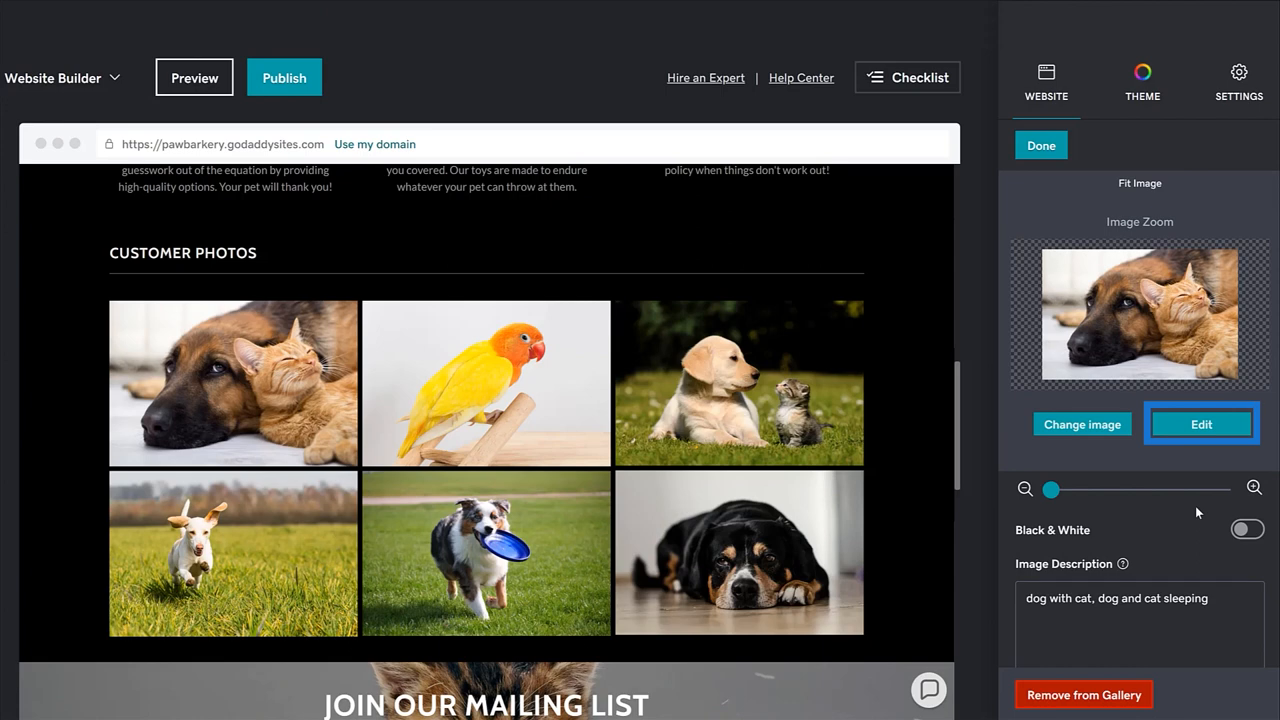
Step: Launch the dog-and-cat photo in the GoDaddy Studio image editor
{"action": "left_click", "coordinate": [1200, 424]}
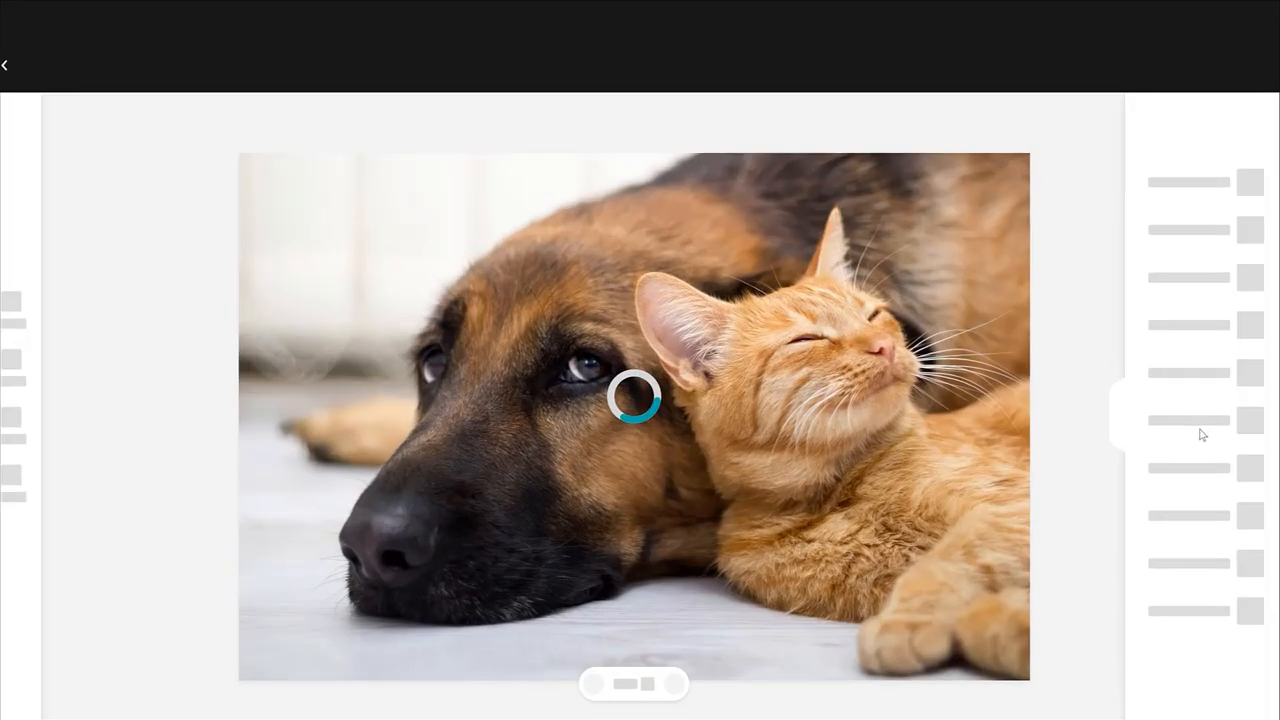
{"action": "mouse_move", "coordinate": [1120, 648]}
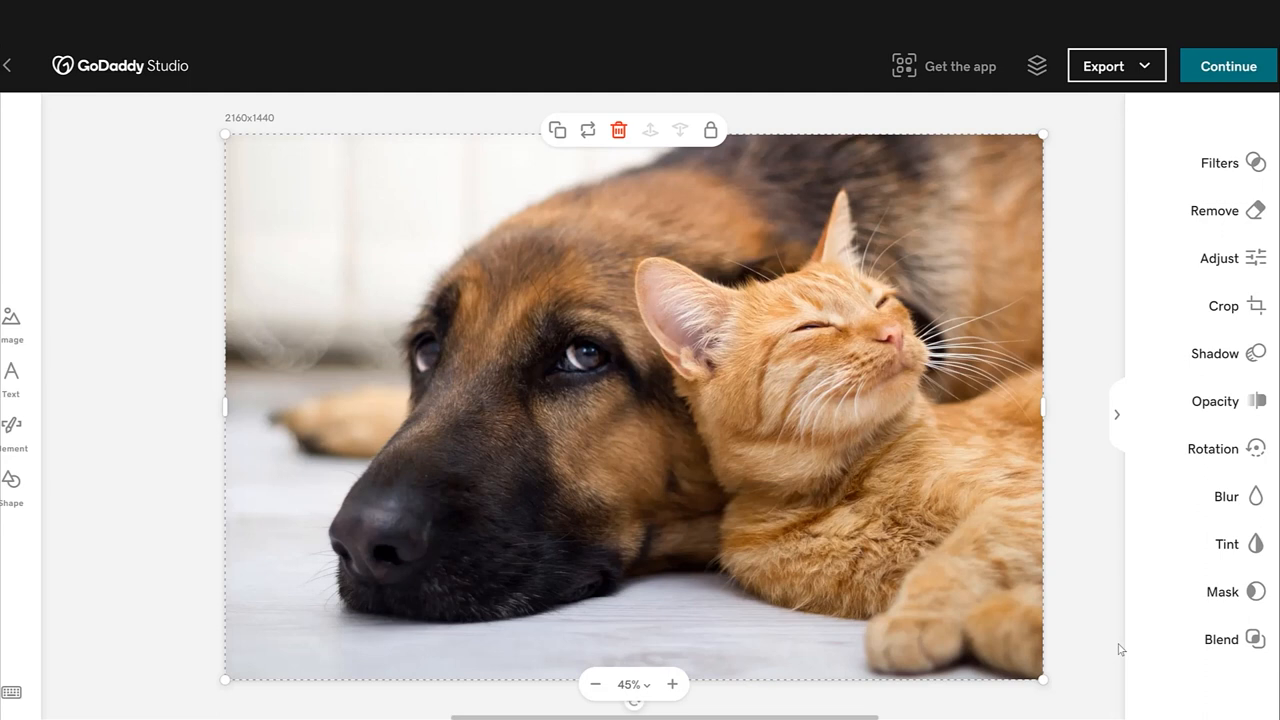
{"action": "left_click", "coordinate": [1220, 162]}
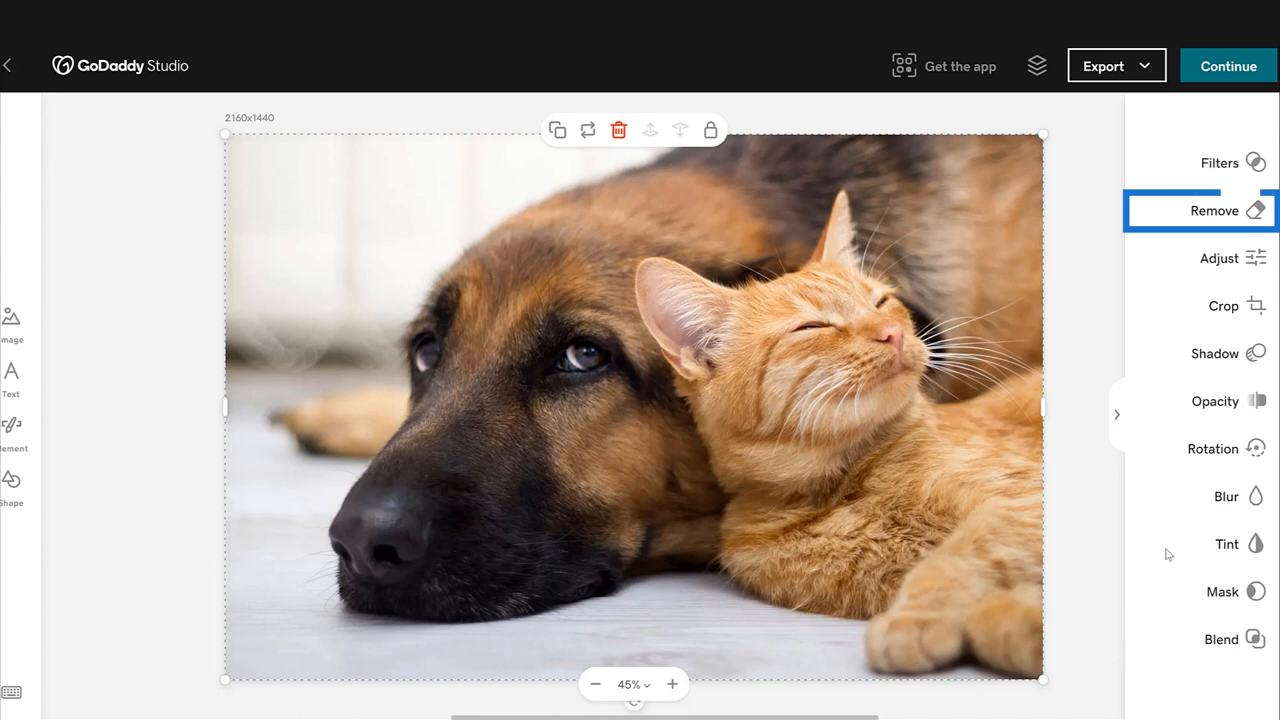
Step: Remove the photo's background, leaving the dog and cat on transparency
{"action": "left_click", "coordinate": [1214, 210]}
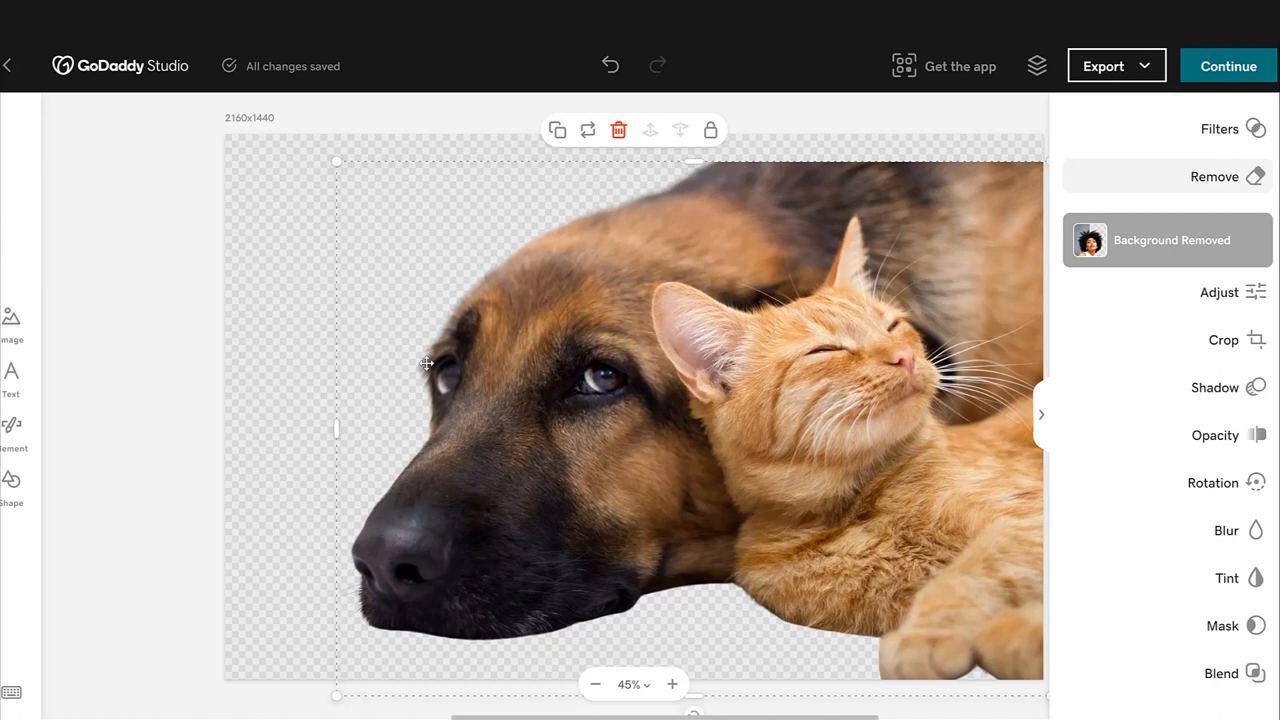
{"action": "left_click", "coordinate": [12, 322]}
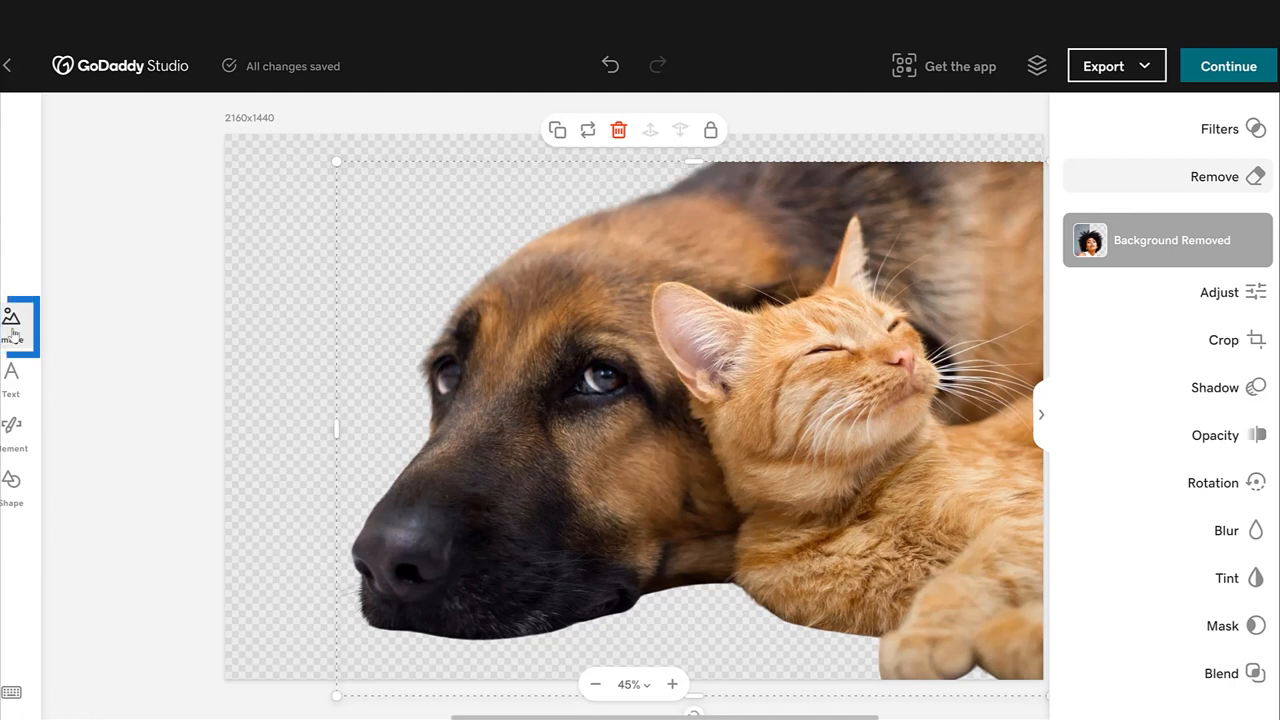
Step: Add the desert mountain stock photo and send it behind the dog and cat
{"action": "left_click", "coordinate": [12, 324]}
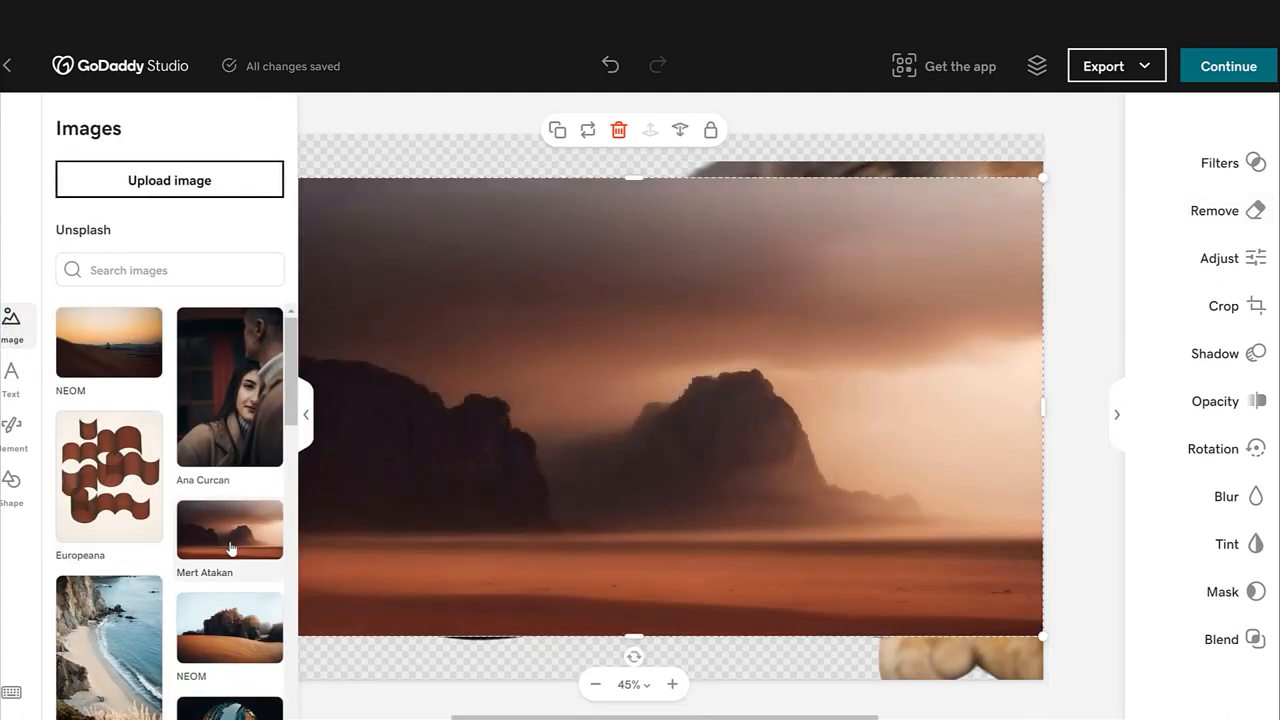
{"action": "left_click", "coordinate": [680, 130]}
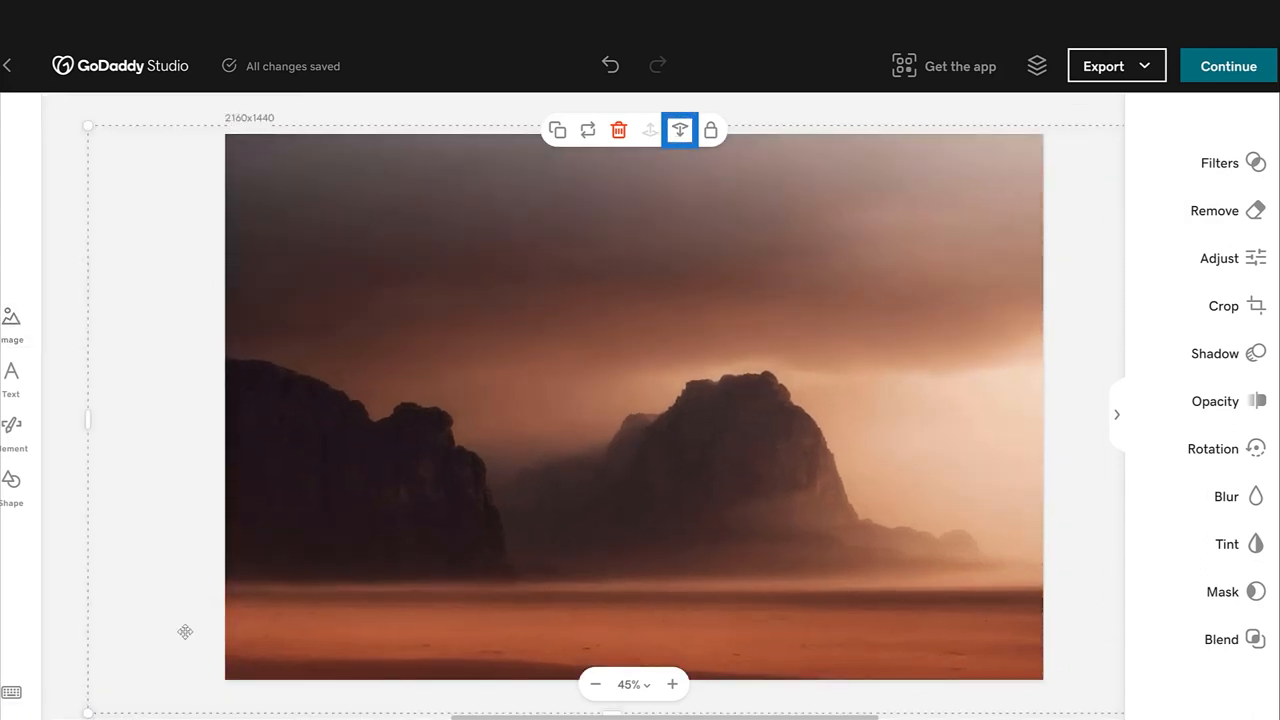
{"action": "mouse_move", "coordinate": [680, 130]}
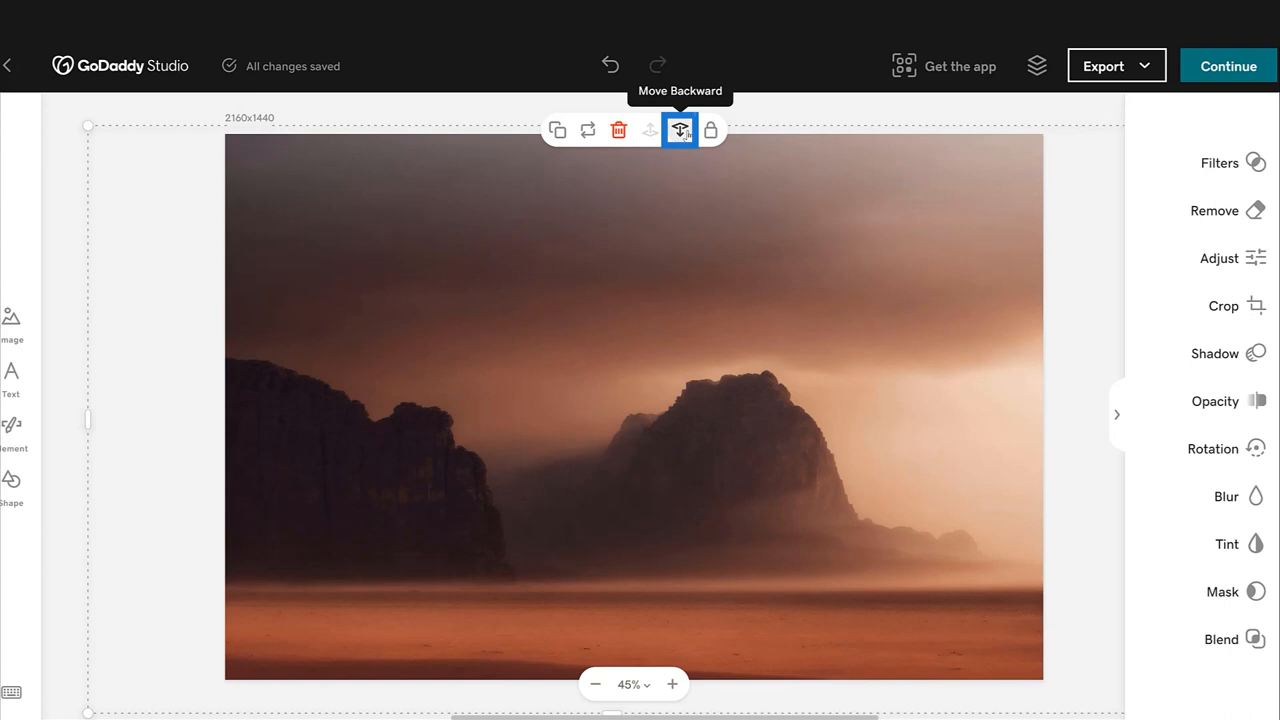
{"action": "left_click", "coordinate": [680, 130]}
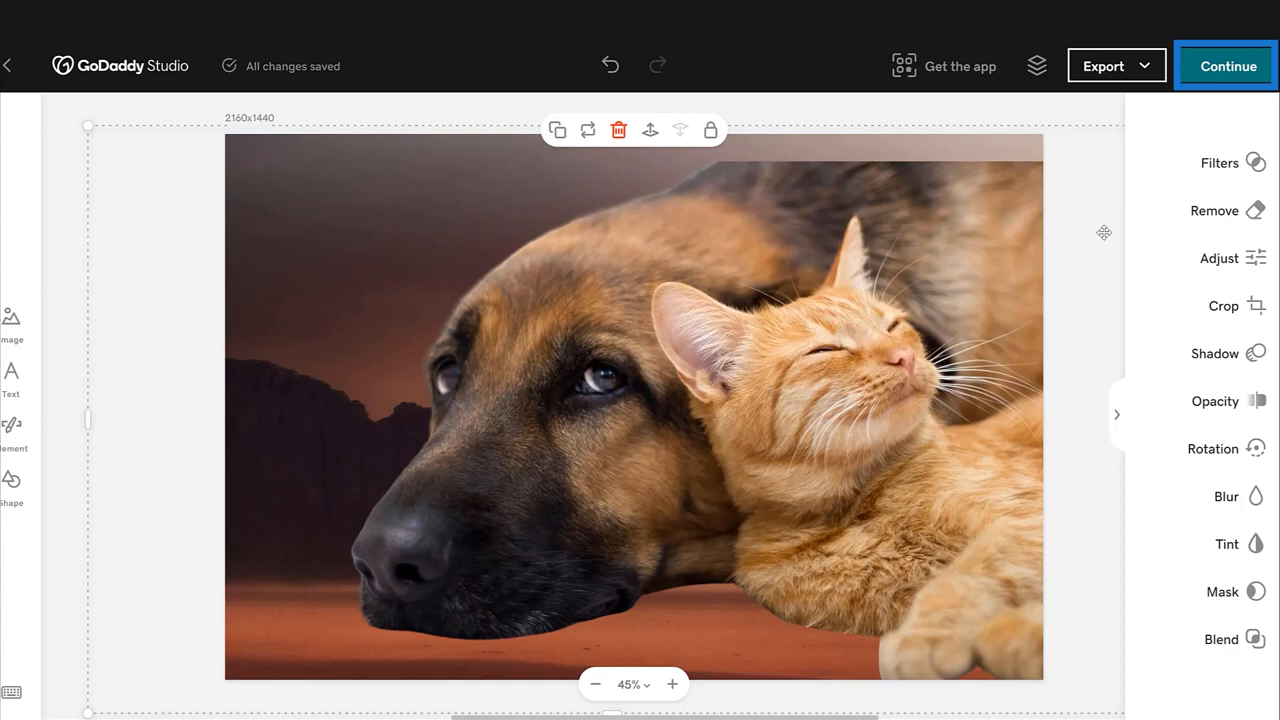
Step: Send the desert-background dog-and-cat photo back to the Customer Photos gallery and finish editing
{"action": "left_click", "coordinate": [1228, 66]}
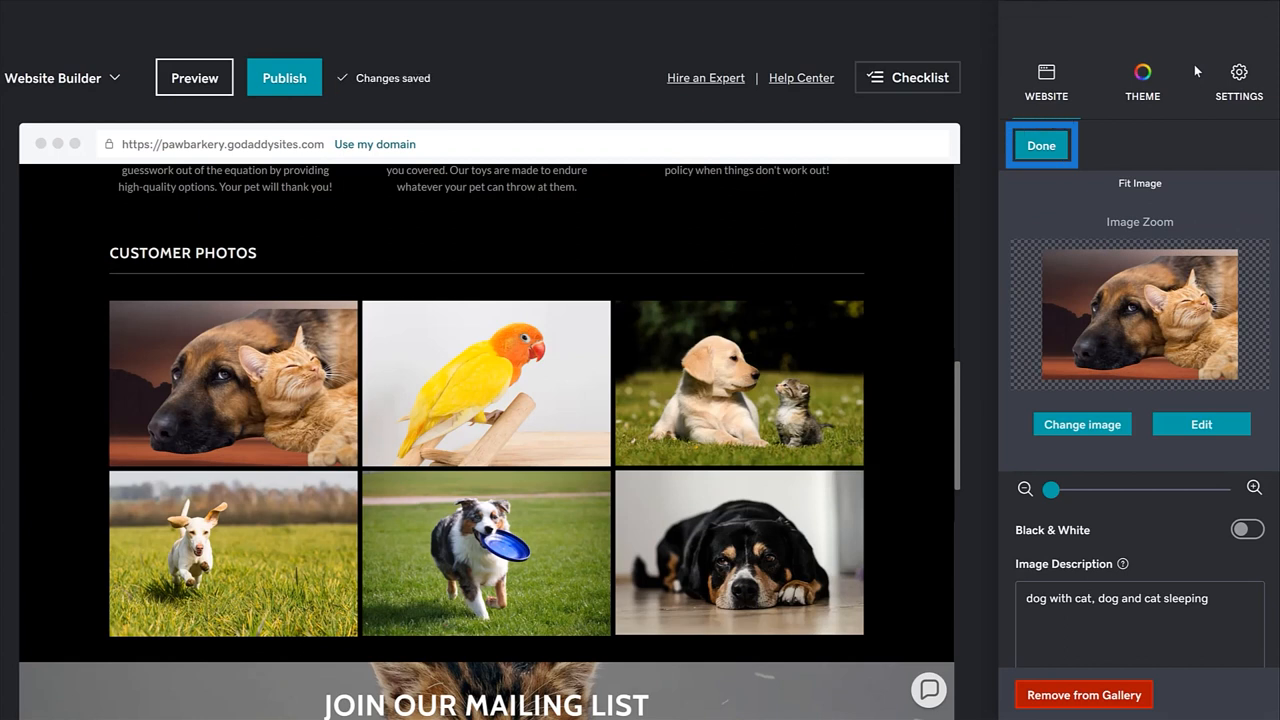
{"action": "left_click", "coordinate": [1040, 144]}
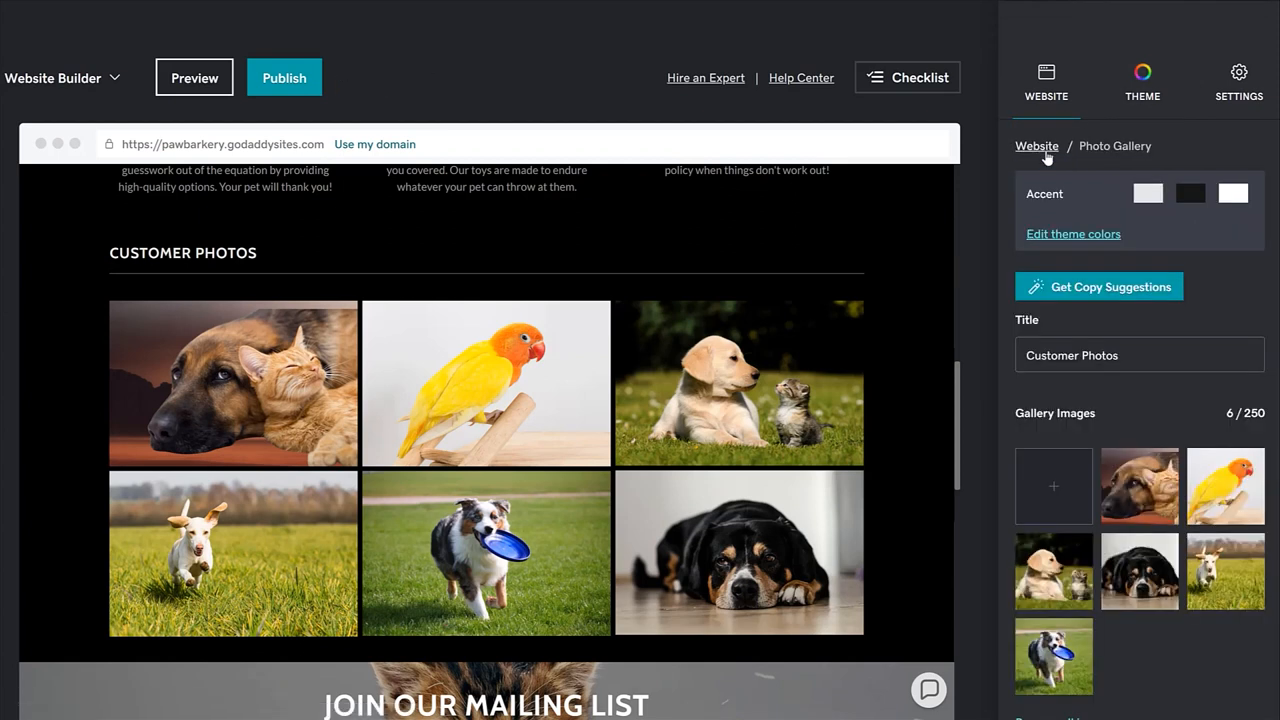